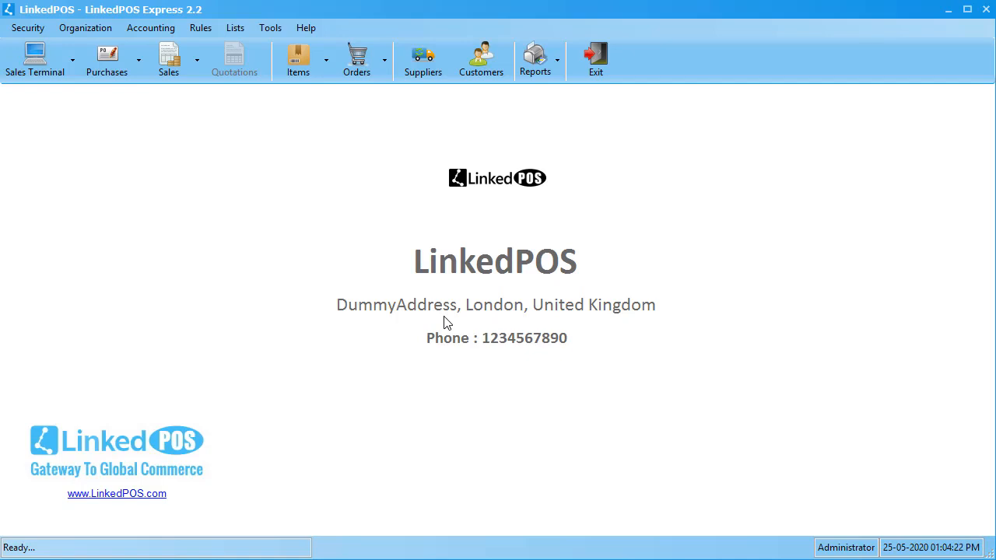
mouse_move(440, 326)
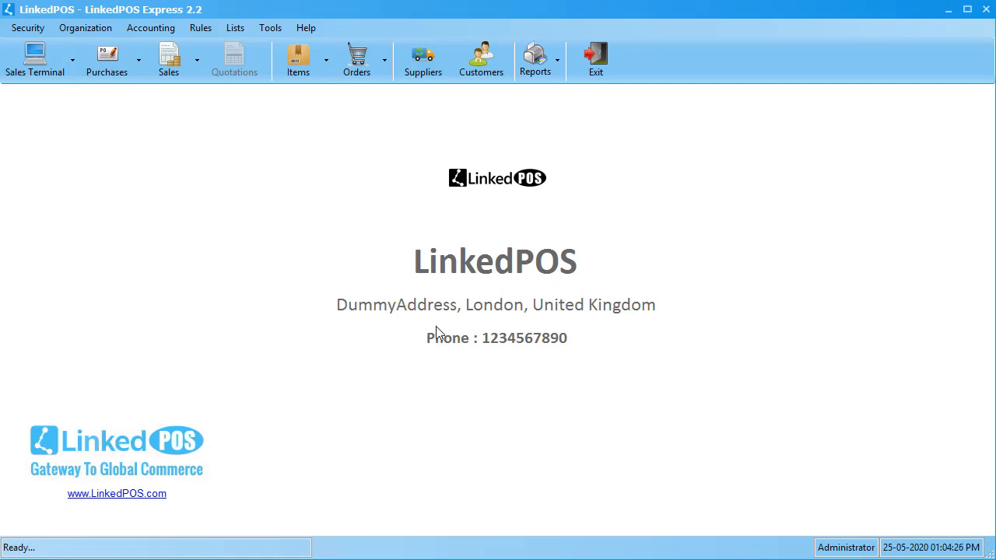
mouse_move(450, 303)
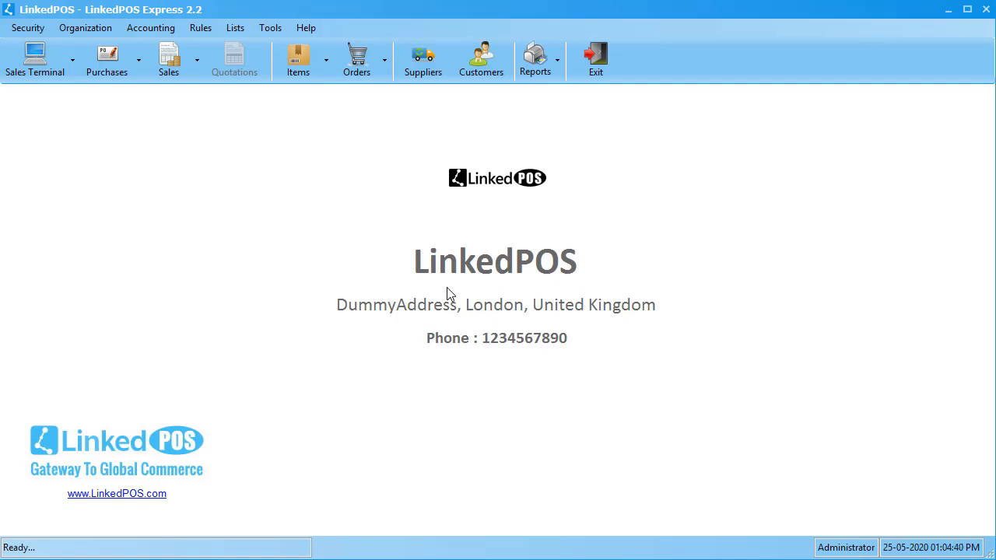
mouse_move(398, 266)
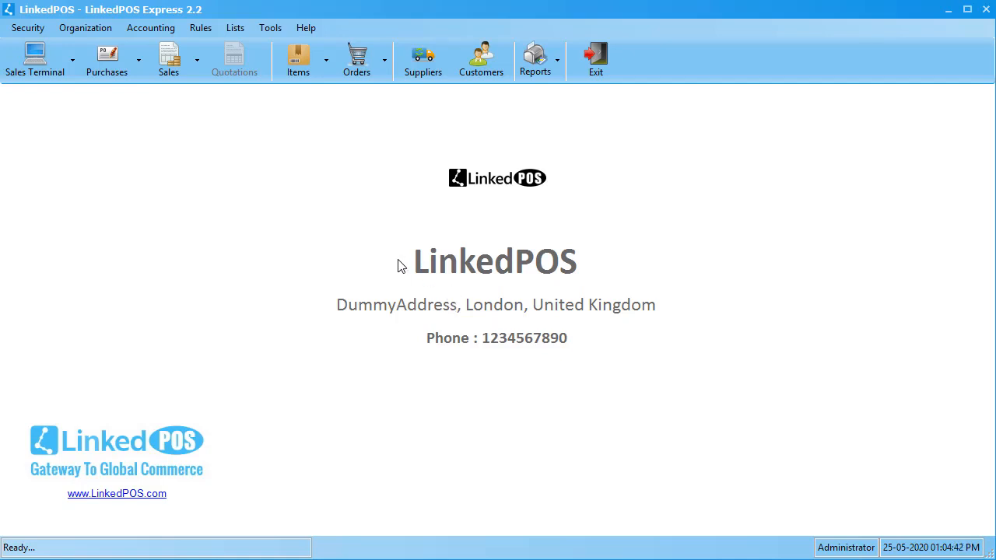
left_click(169, 58)
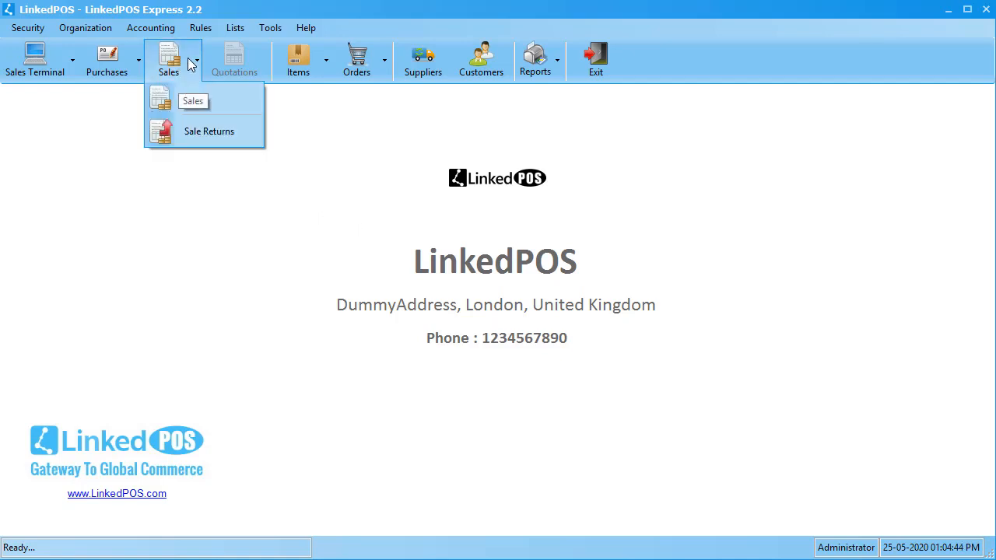
mouse_move(194, 97)
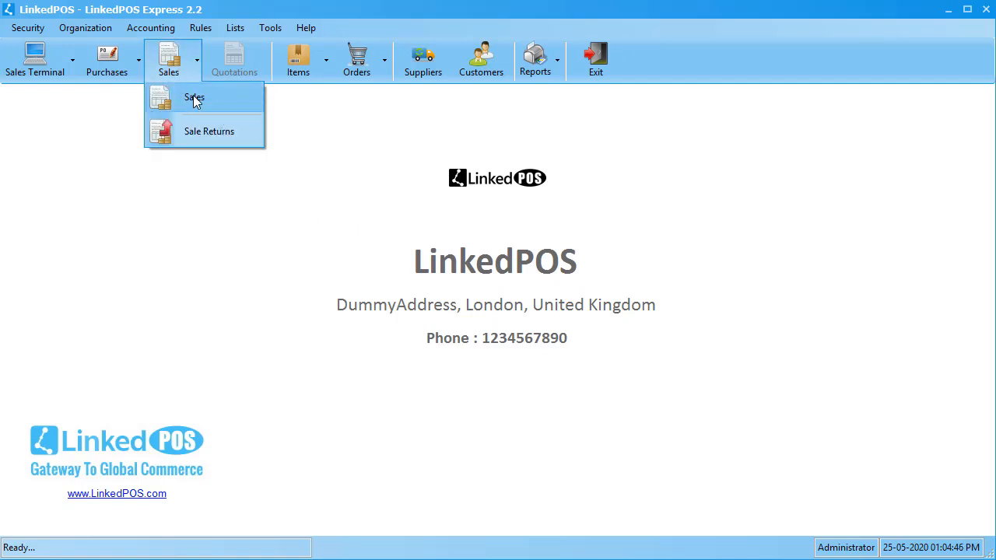
left_click(194, 97)
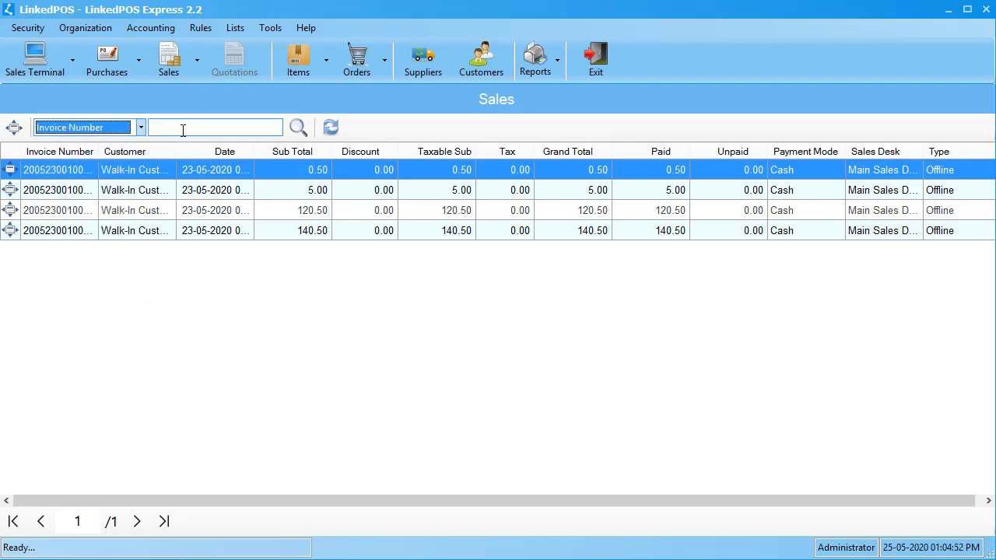
type("20052300100100000003")
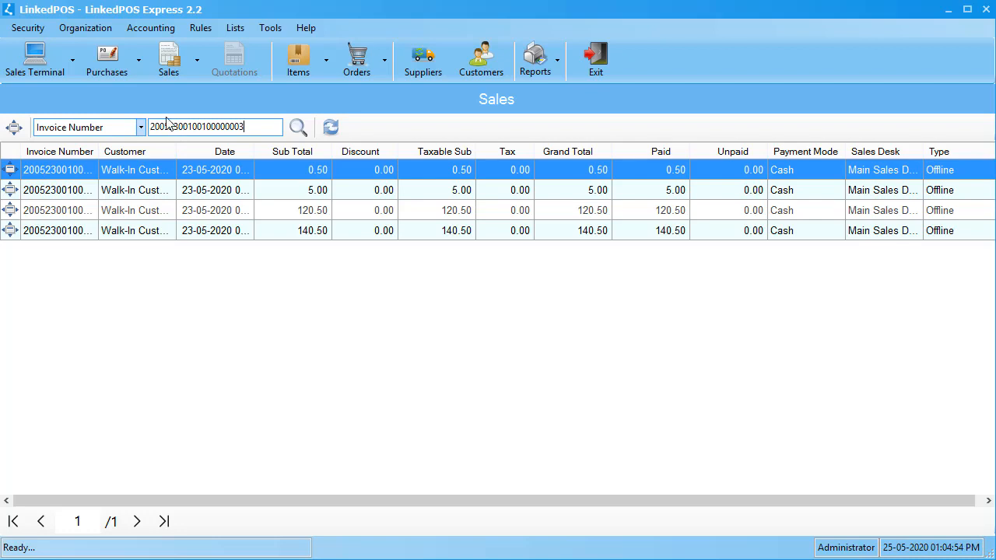
left_click(298, 127)
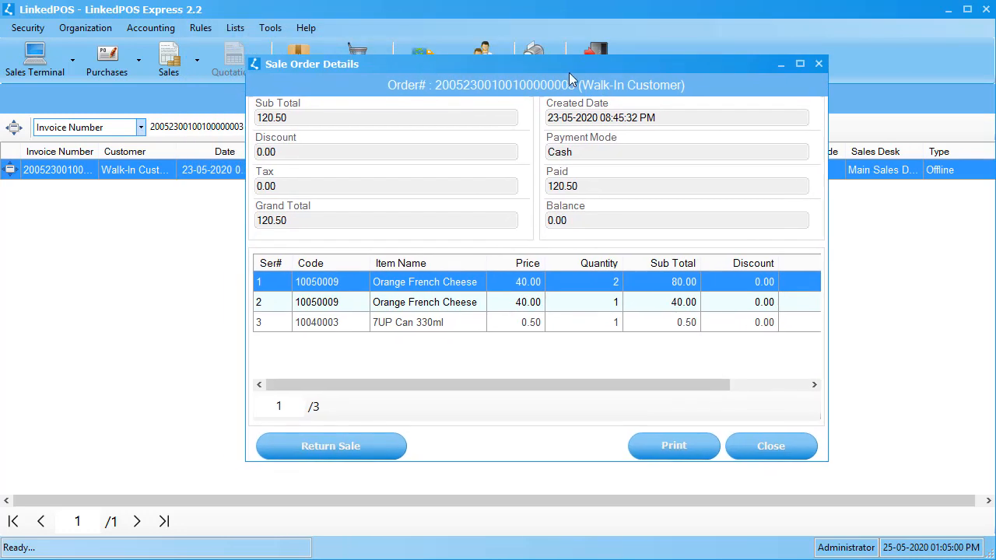
mouse_move(564, 81)
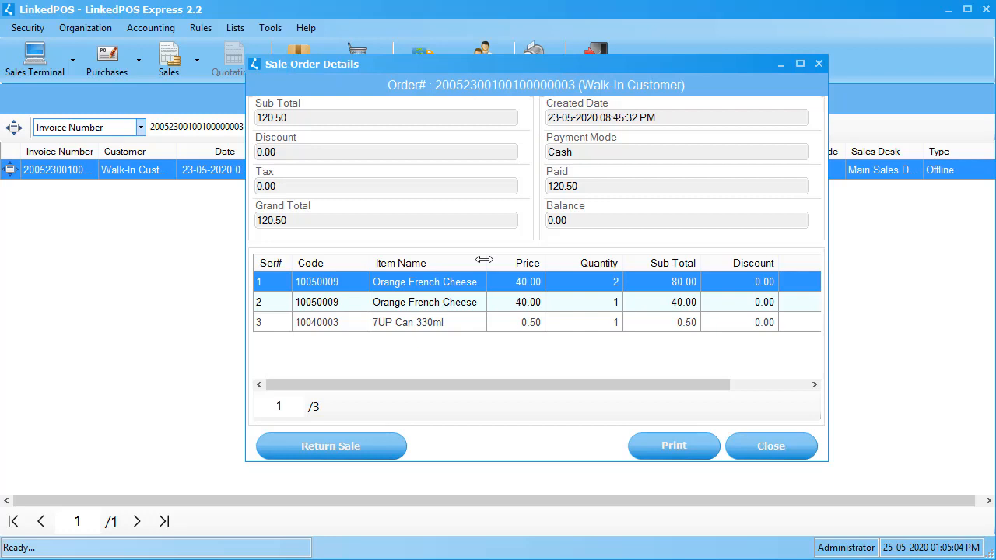
Return 1 of the first Orange French Cheese line and complete it to show the 40.00 voucher.
left_click(331, 445)
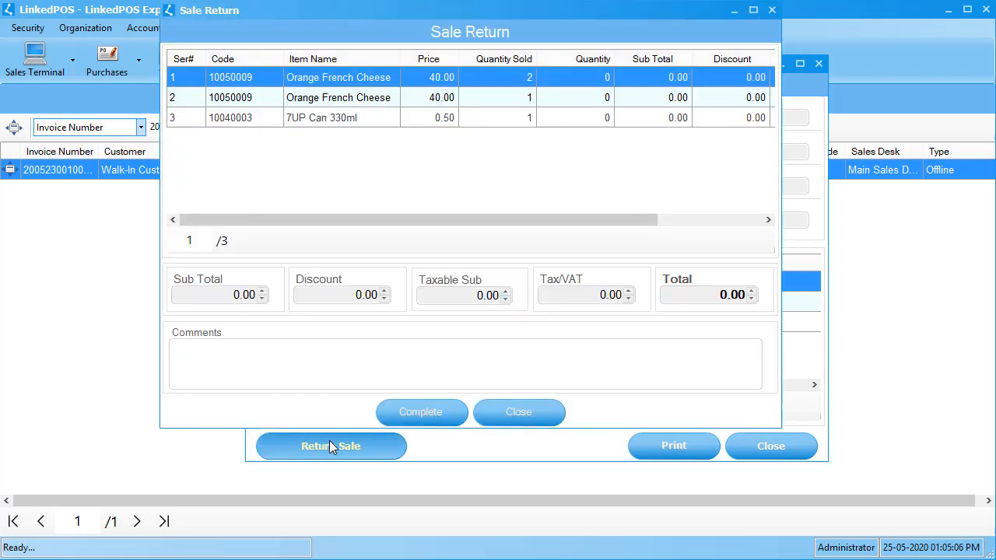
mouse_move(544, 173)
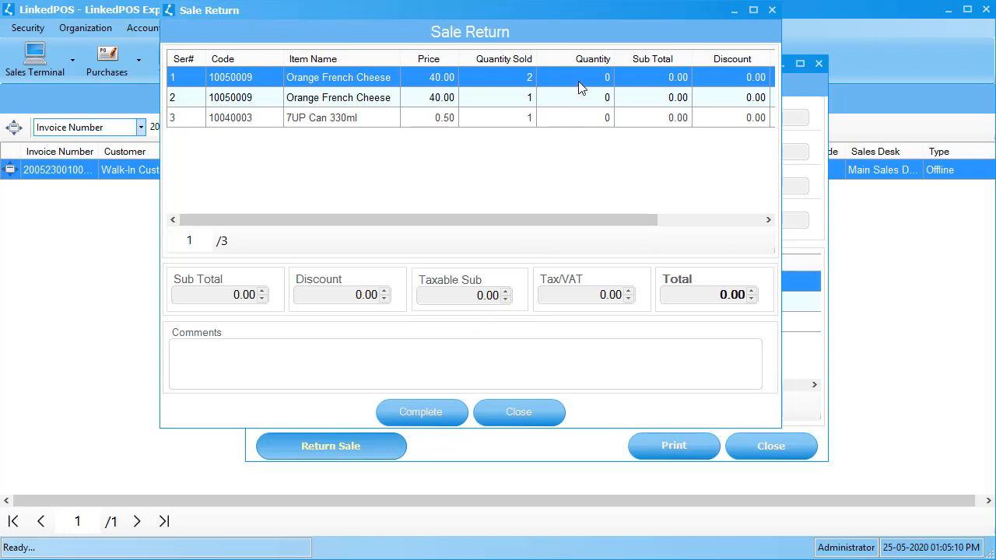
left_click(572, 76)
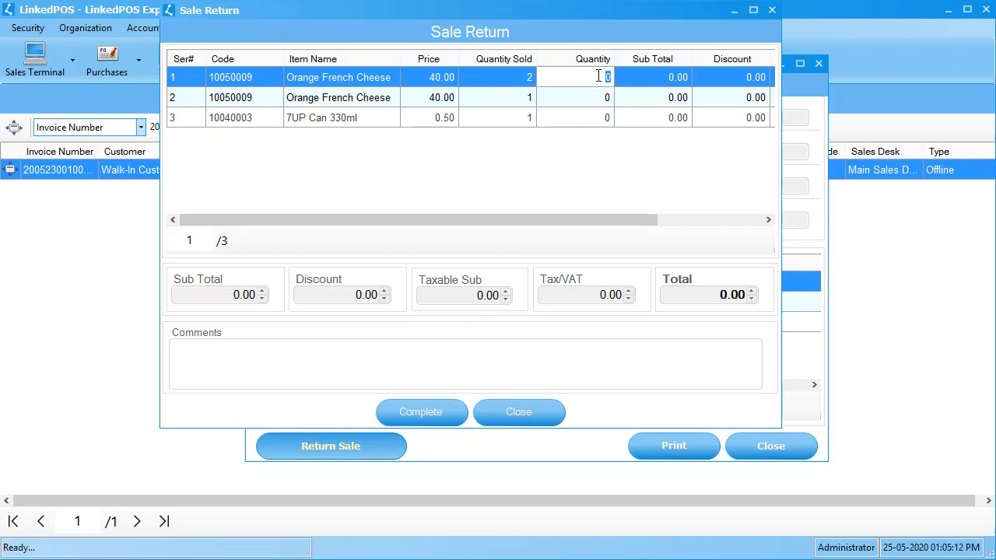
type("1")
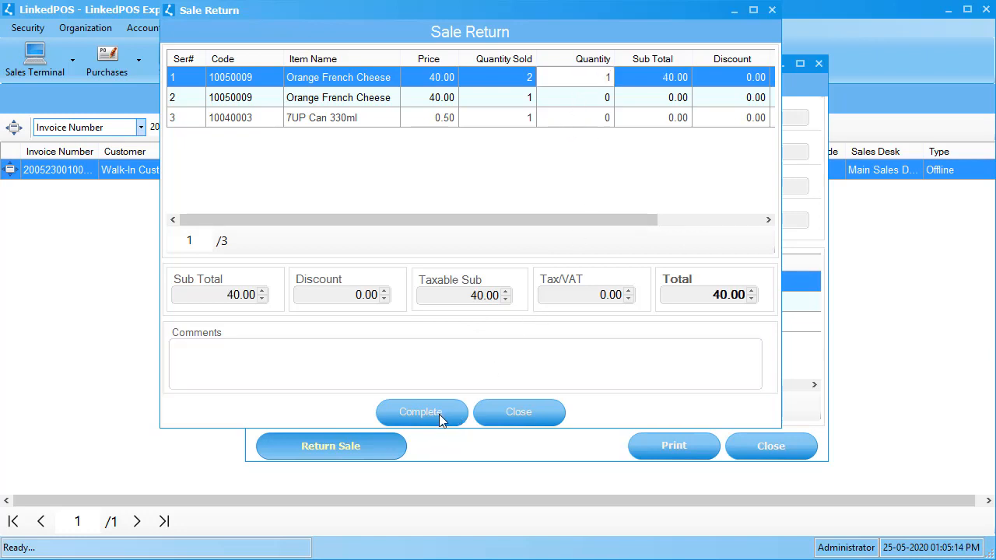
left_click(421, 411)
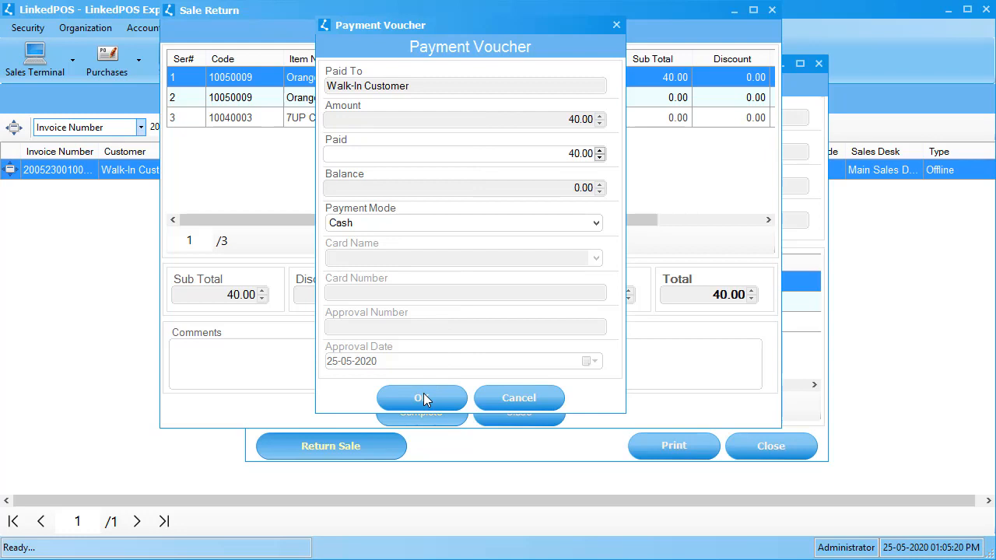
Confirm the 40.00 cash refund, close the order, and view the Sale Returns history.
left_click(420, 397)
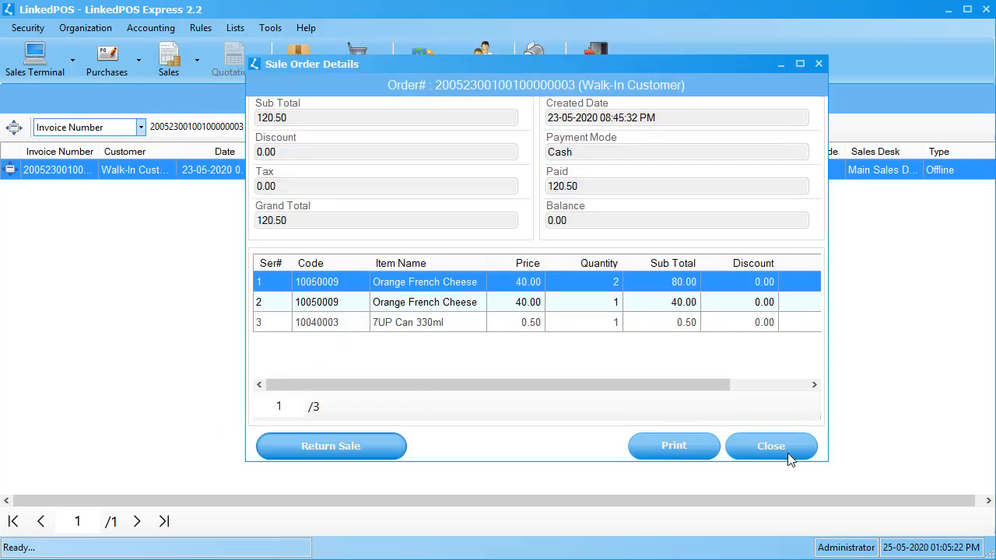
left_click(770, 446)
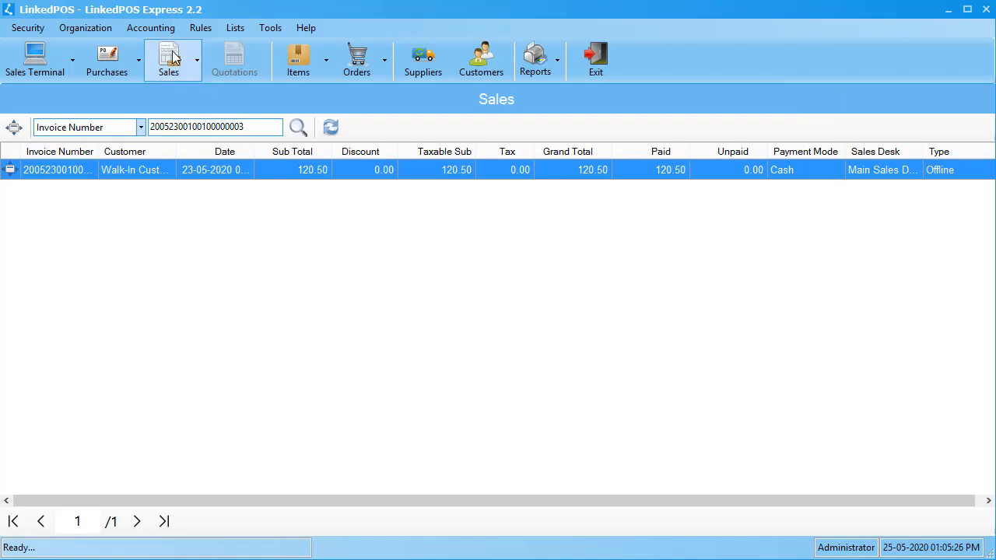
left_click(196, 60)
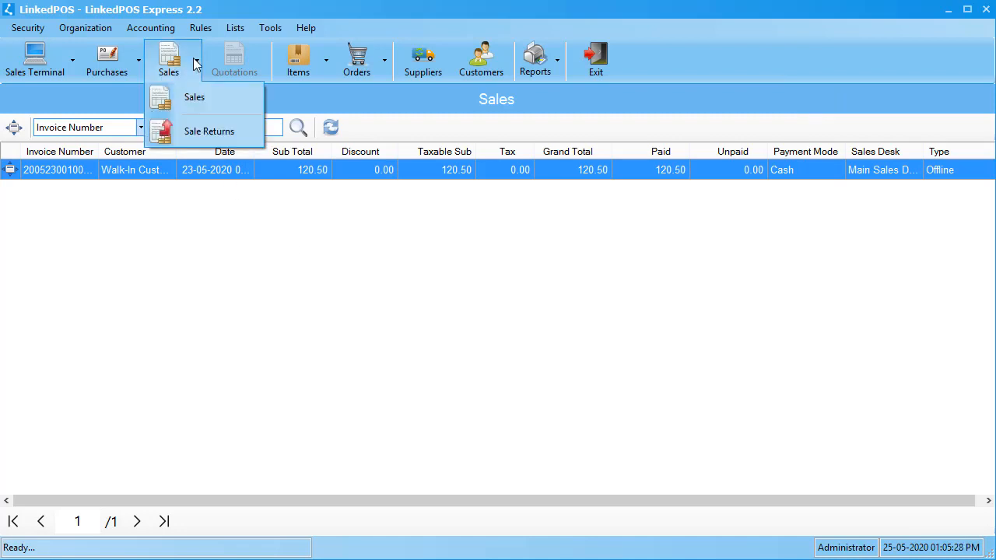
mouse_move(208, 131)
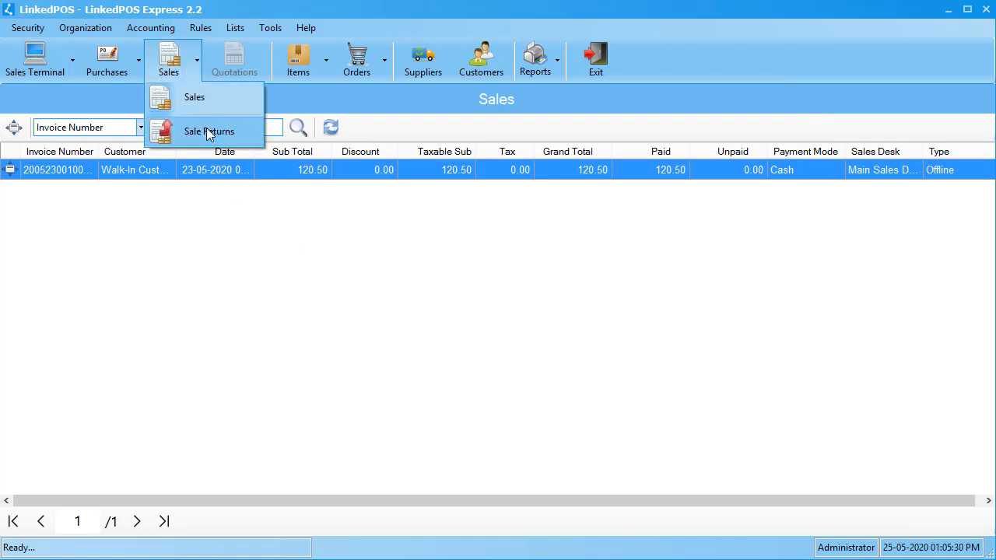
left_click(208, 130)
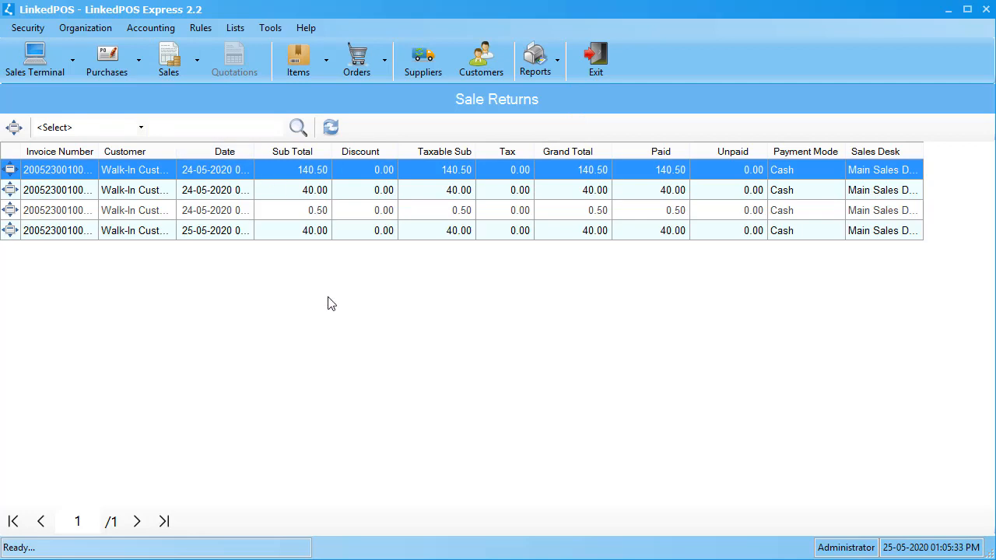